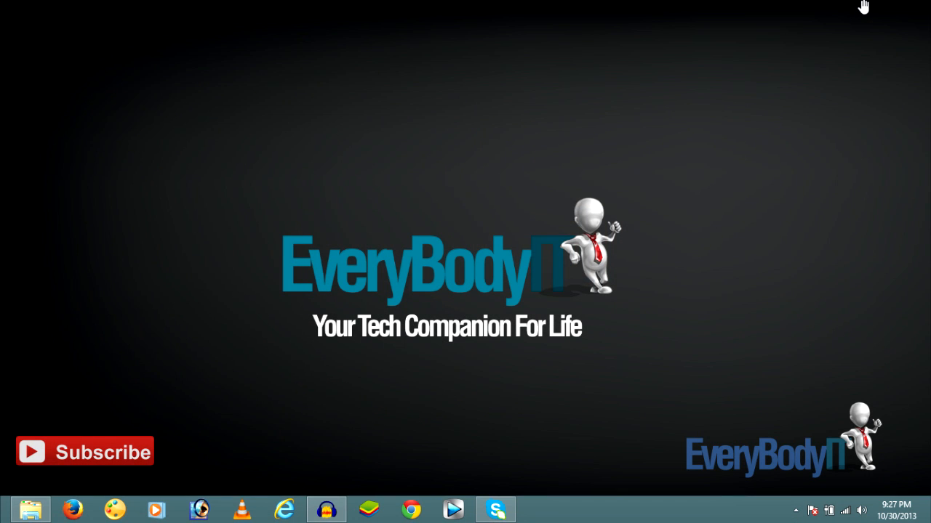
pyautogui.moveTo(535, 218)
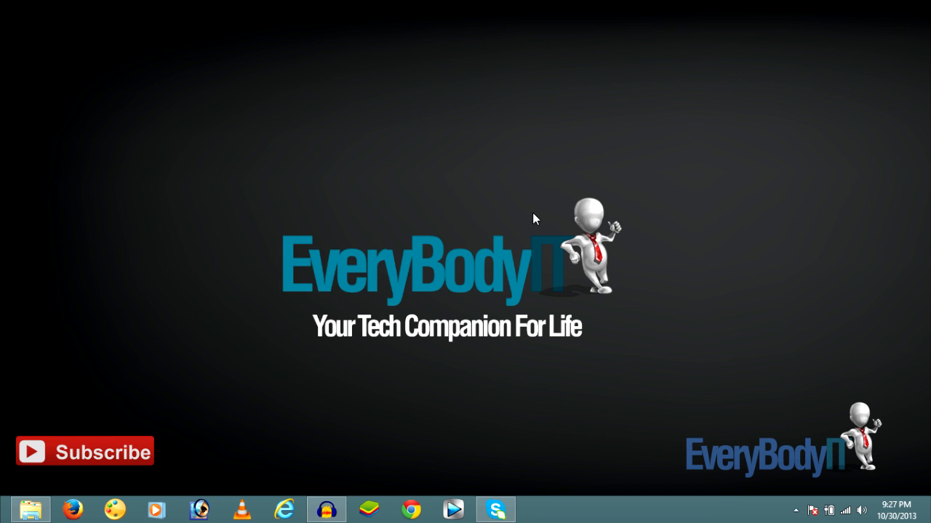
pyautogui.moveTo(429, 405)
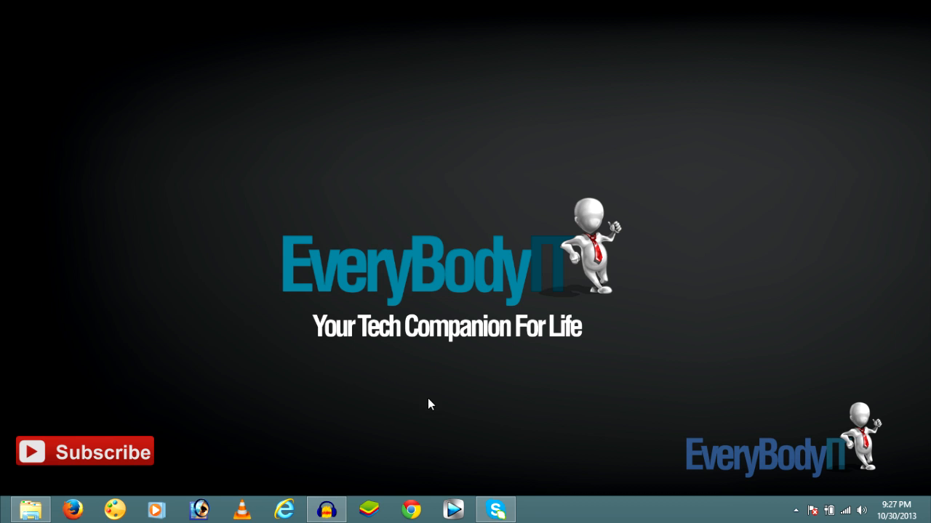
pyautogui.click(413, 509)
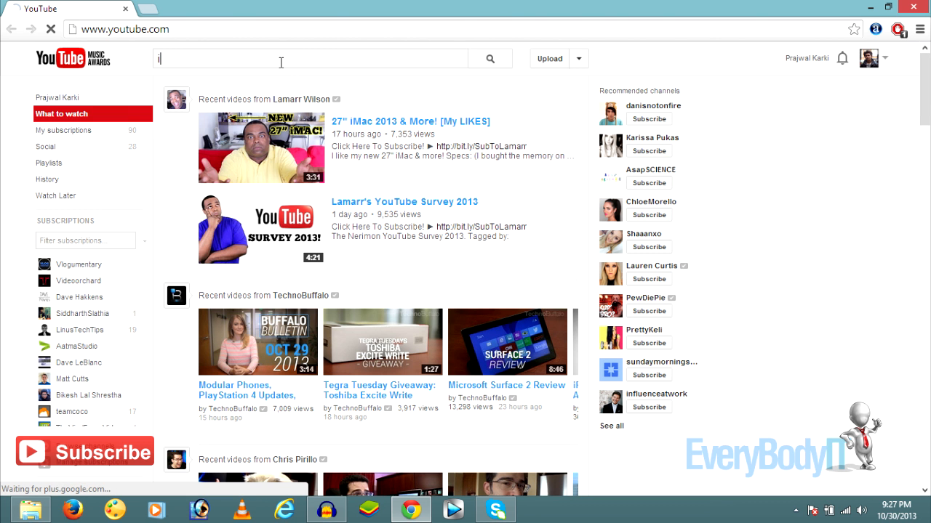
pyautogui.write('pad air')
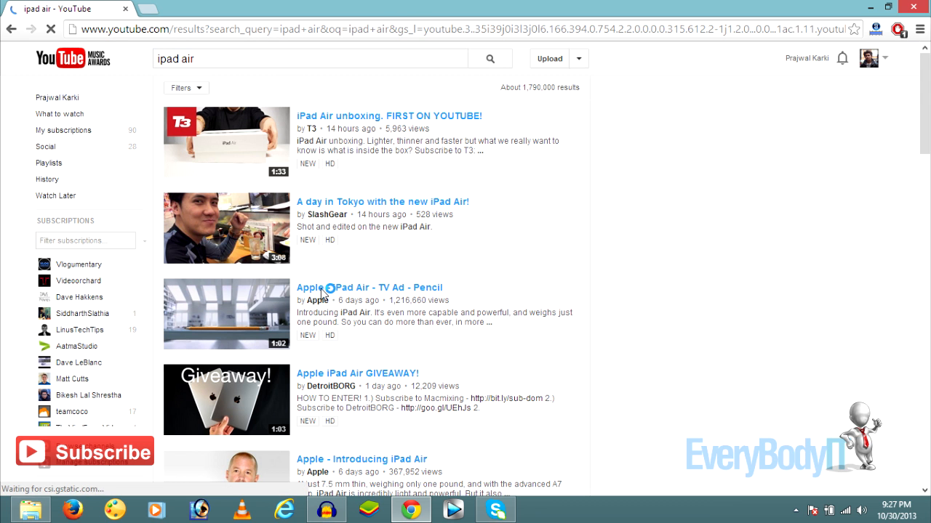
pyautogui.click(363, 288)
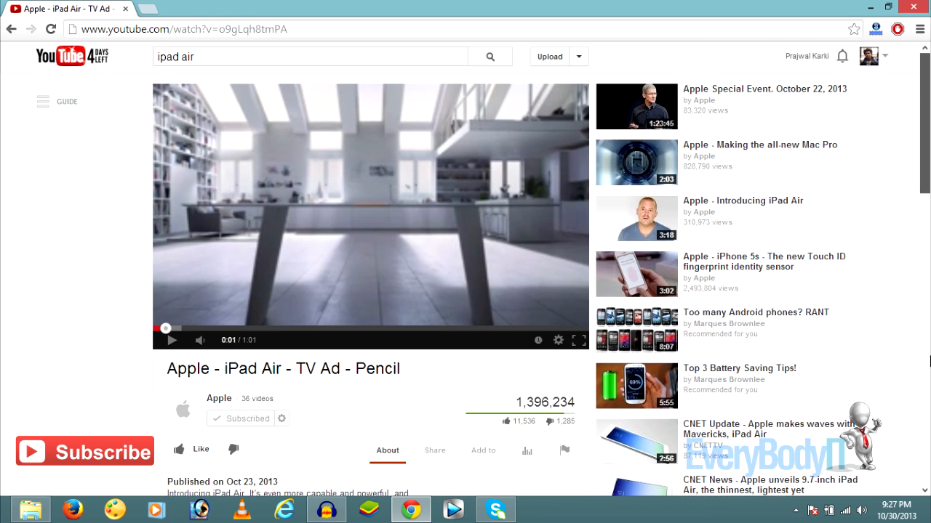
pyautogui.scroll(-3)
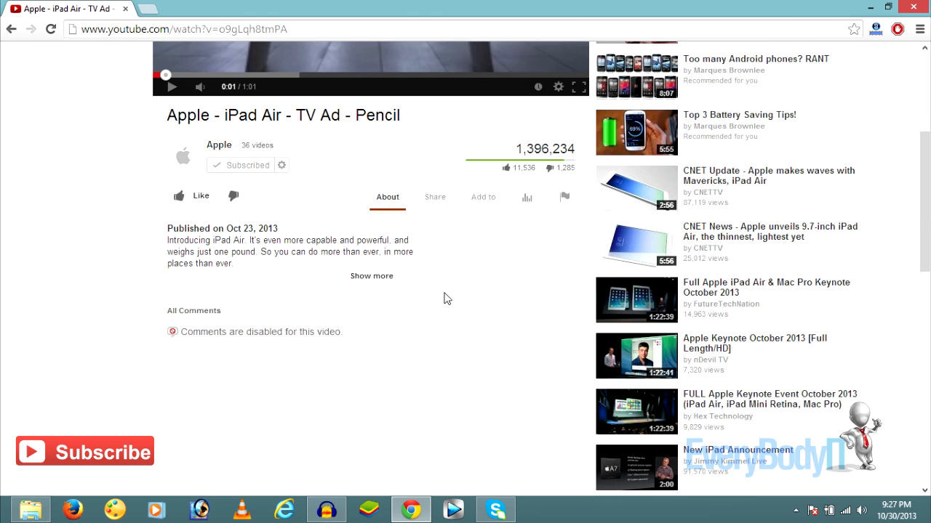
pyautogui.moveTo(107, 341)
pyautogui.write('youtube.com')
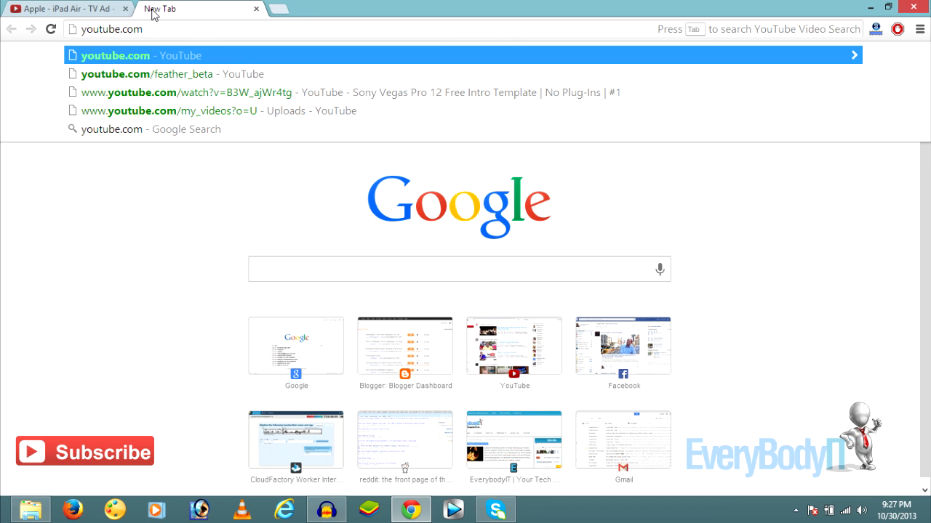
# Step: Join the Feather beta from youtube.com/feather_beta and return to the iPad Air video tab
pyautogui.click(167, 73)
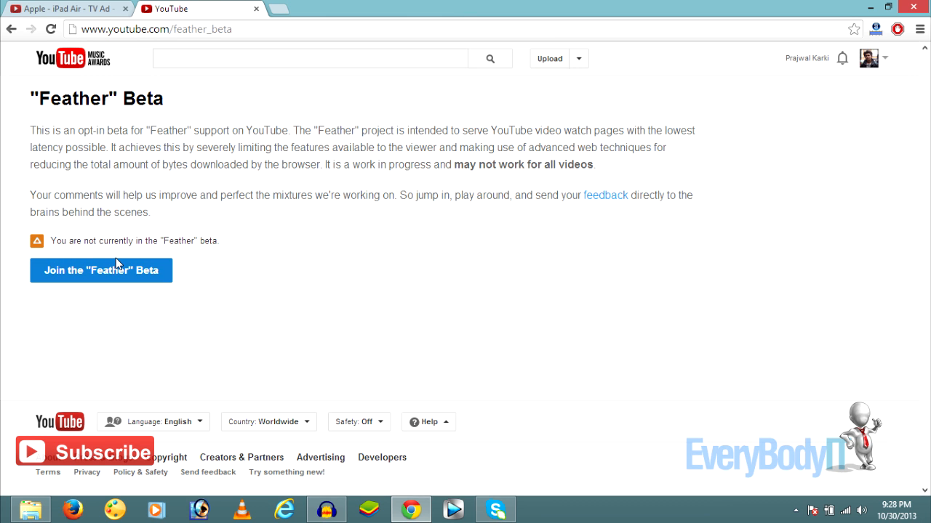
pyautogui.click(101, 270)
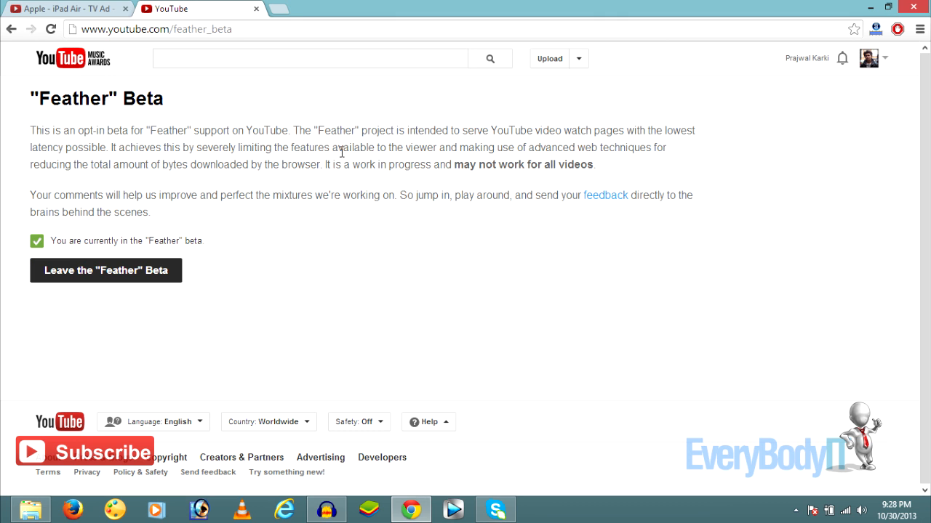
pyautogui.moveTo(61, 12)
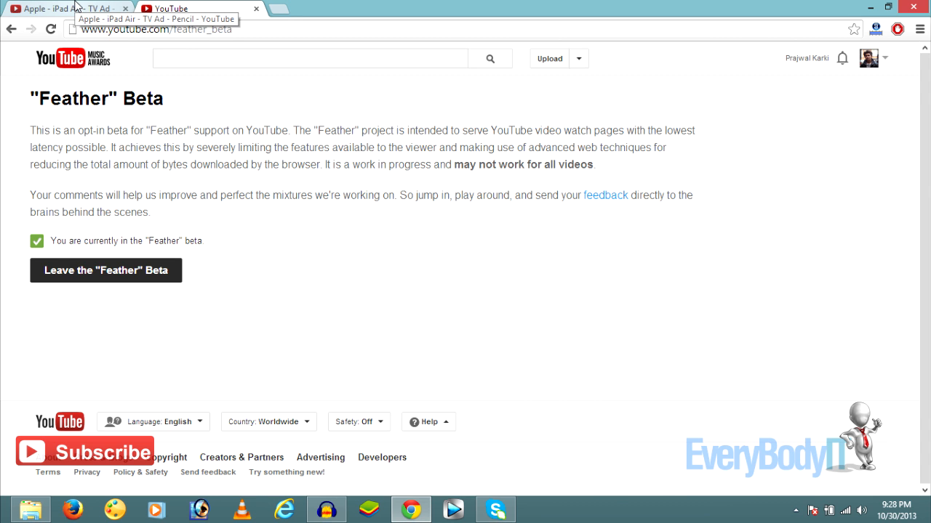
pyautogui.click(73, 8)
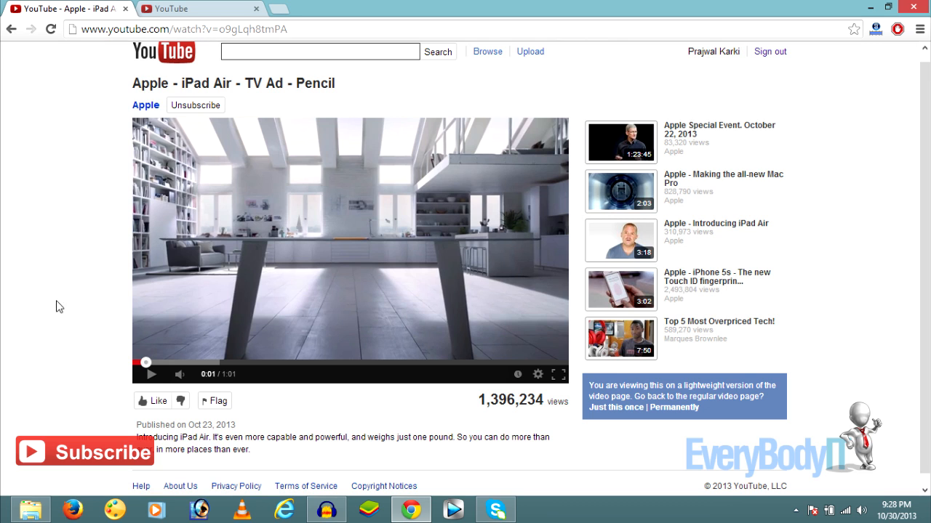
pyautogui.moveTo(221, 262)
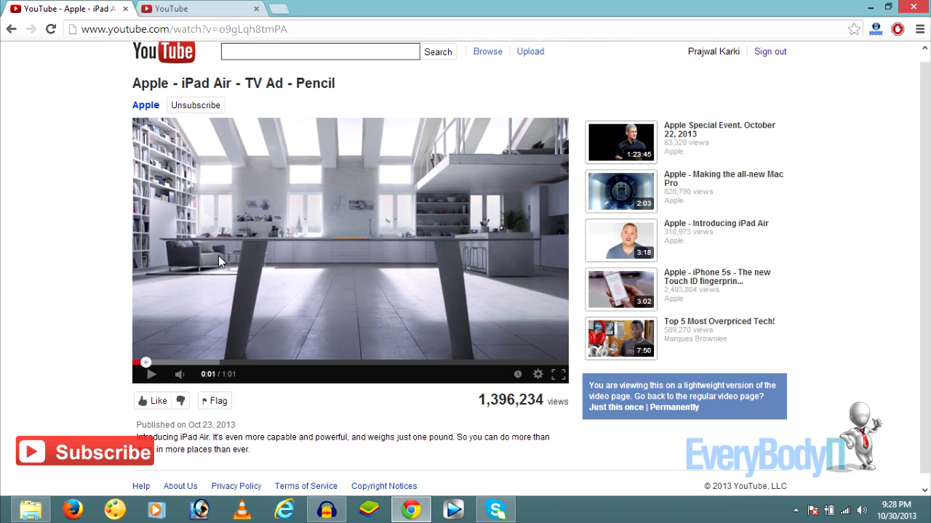
pyautogui.moveTo(12, 276)
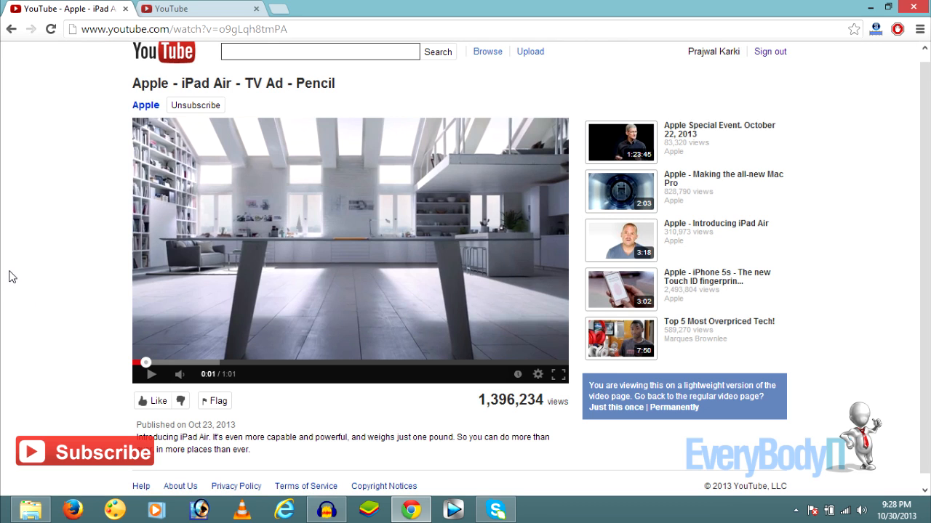
pyautogui.moveTo(303, 285)
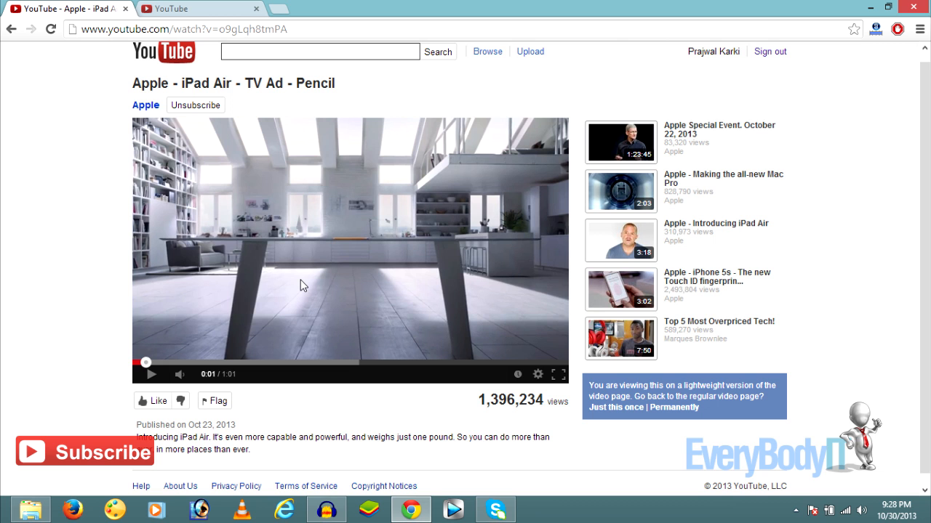
pyautogui.moveTo(871, 6)
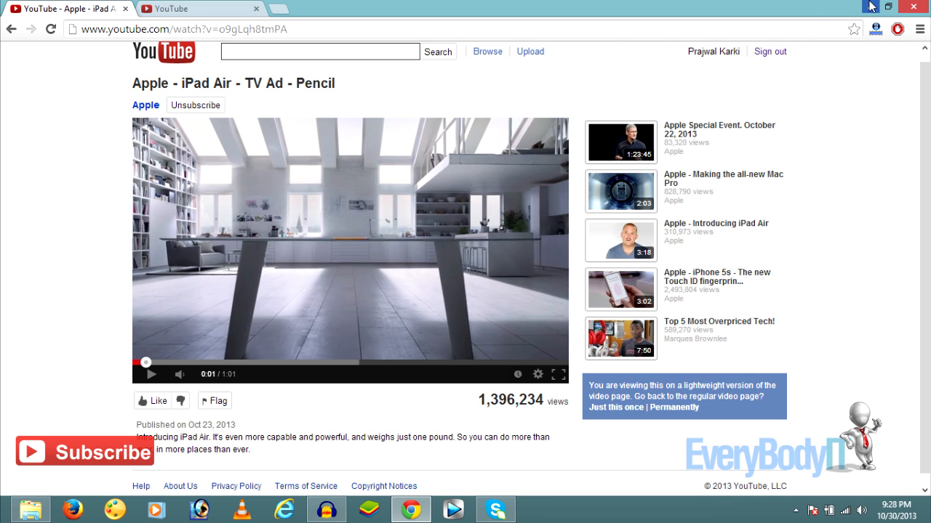
# Step: Put the browser away so the Windows desktop shows after viewing the Feather watch page
pyautogui.click(917, 6)
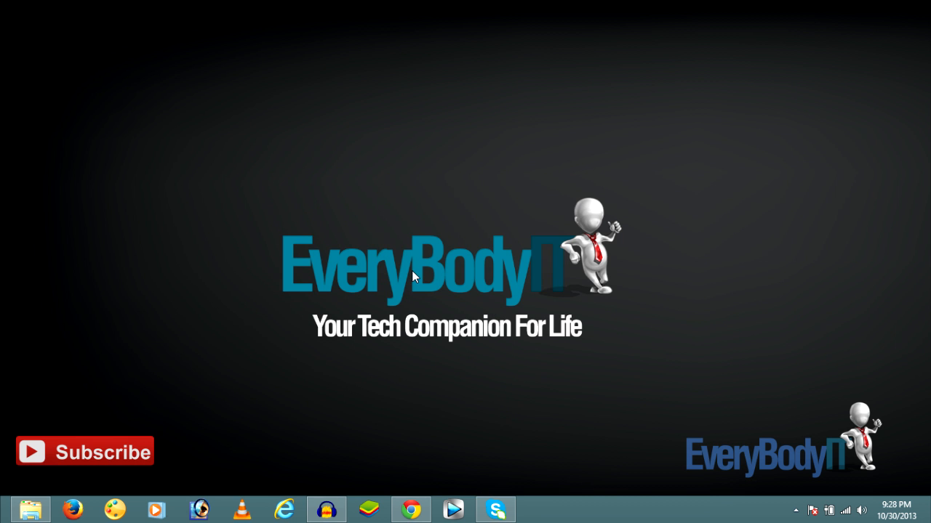